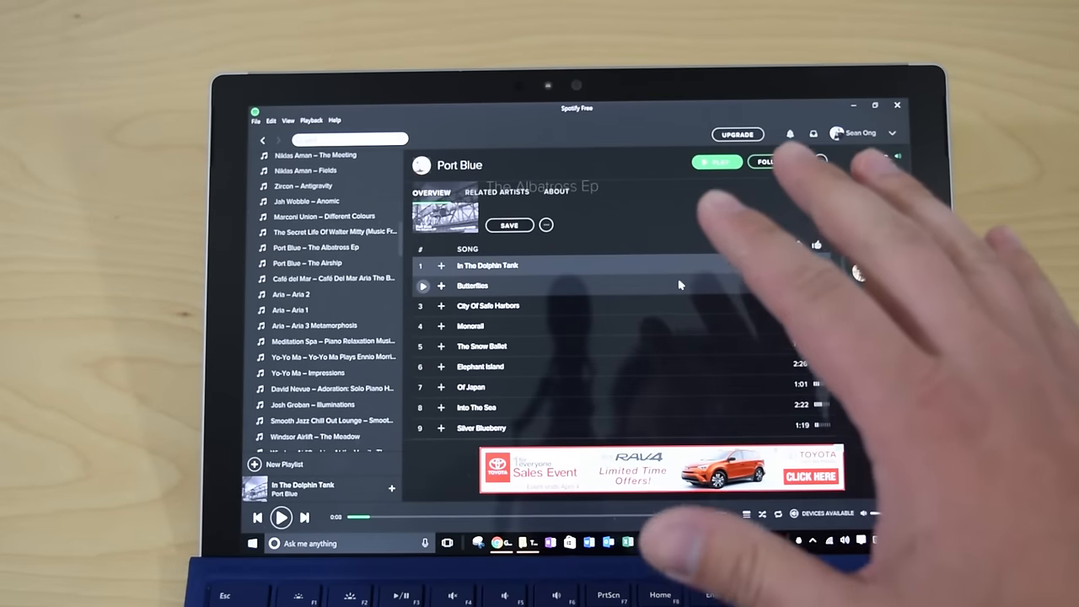
Search Cortana for 'regedit' to find the Registry Editor app
click(765, 162)
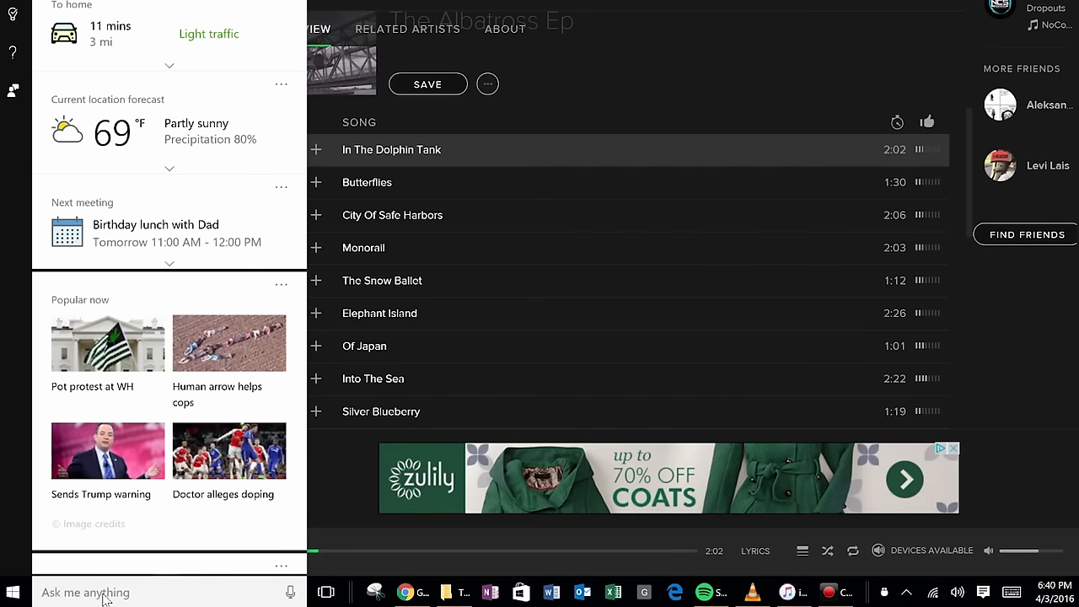
text(reged)
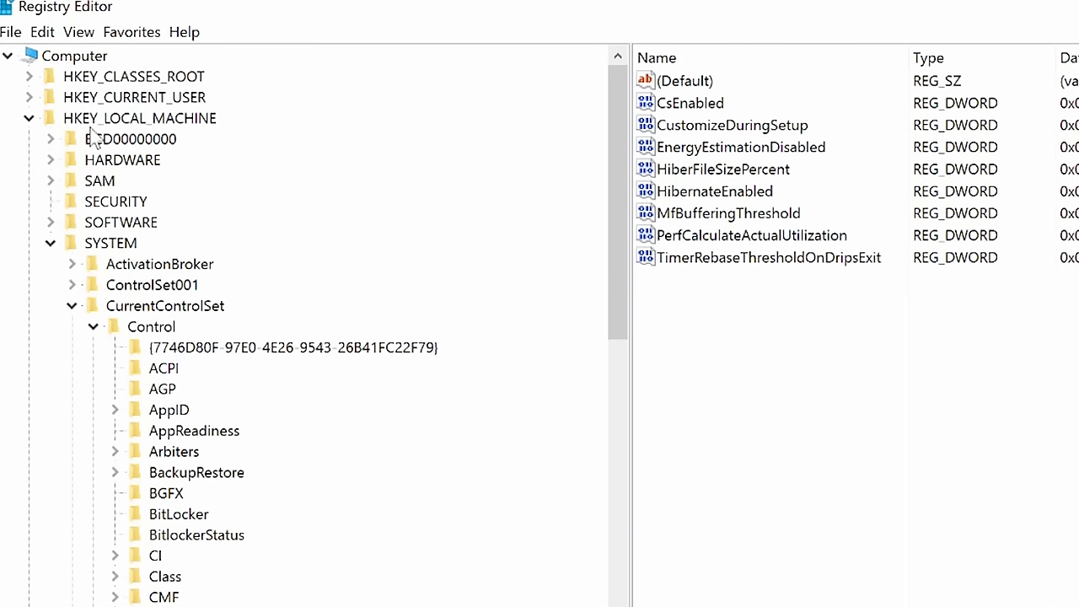
mouse_move(206, 132)
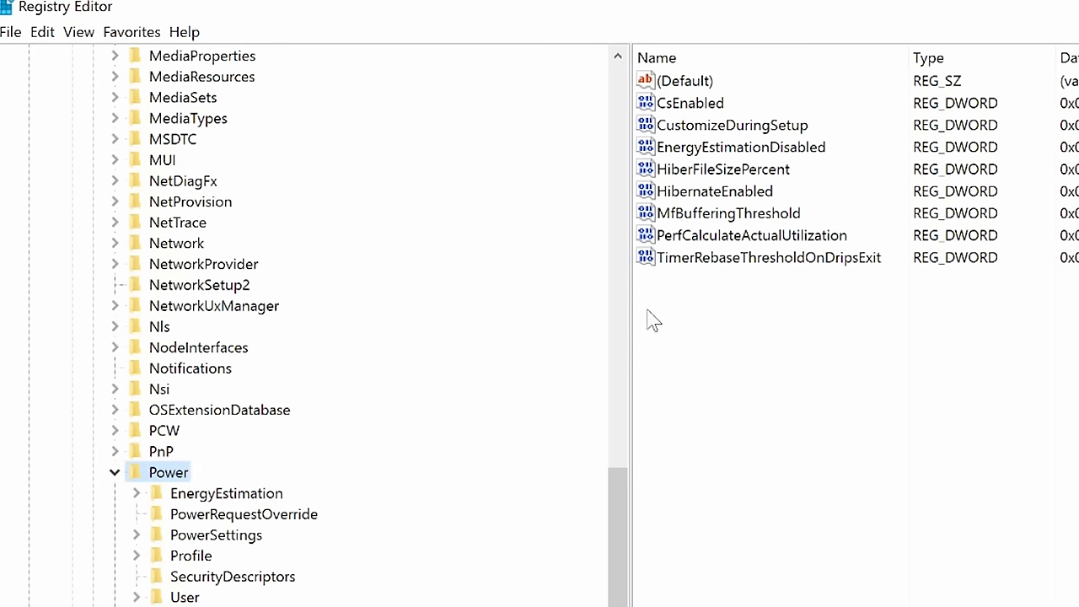
Edit the CsEnabled DWORD under Control\Power and save its value data as 0
click(741, 236)
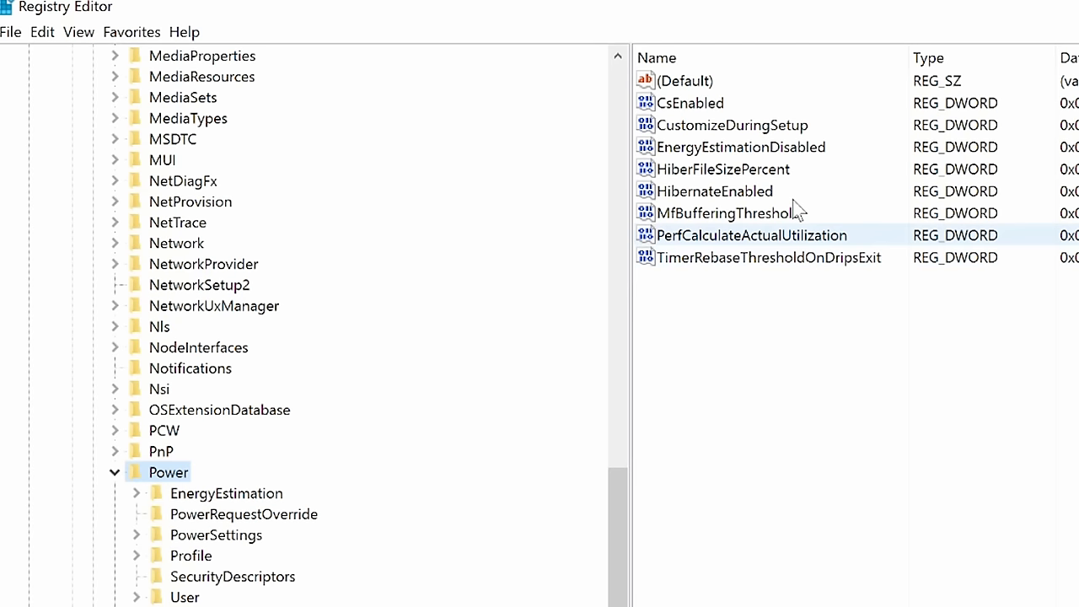
click(682, 81)
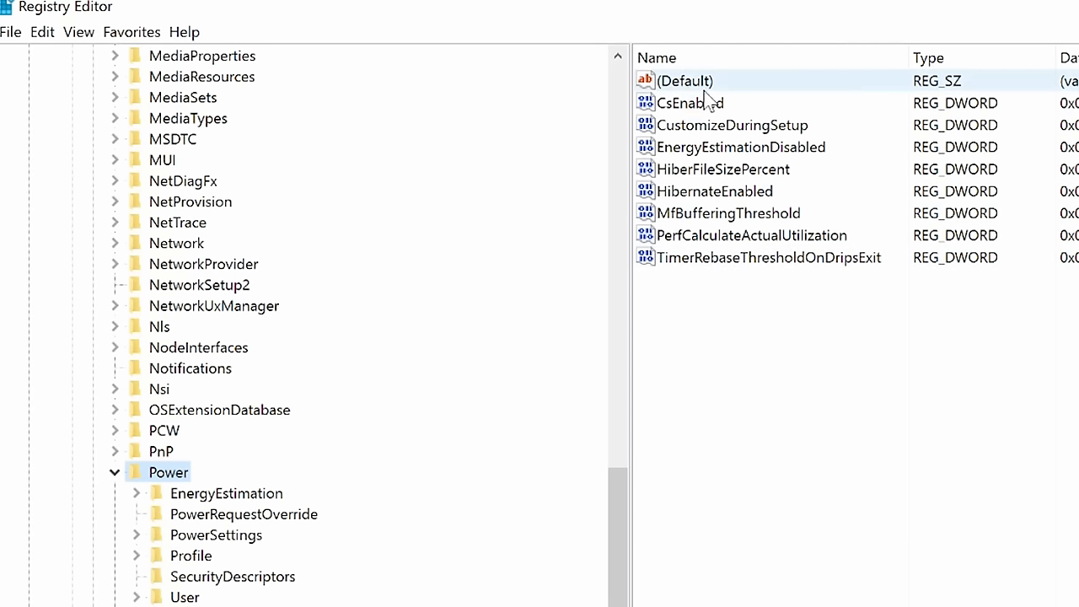
click(689, 103)
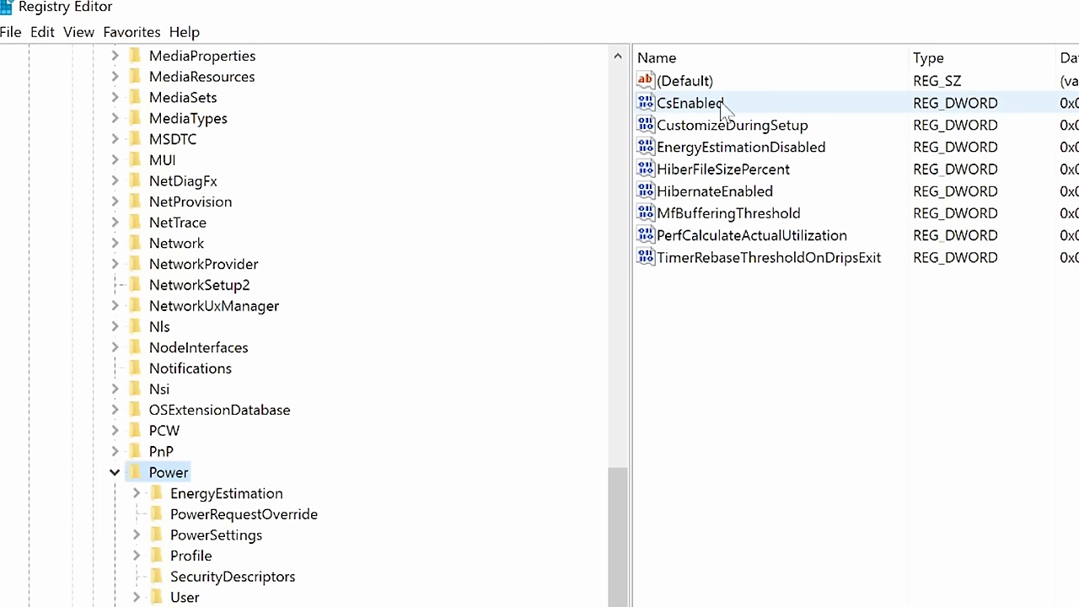
mouse_move(726, 115)
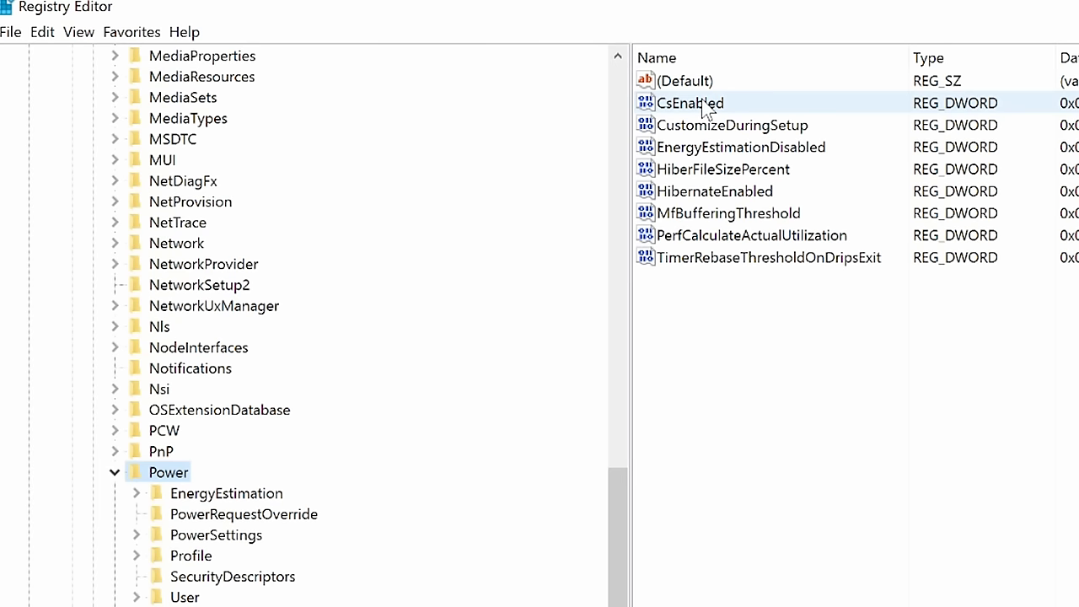
double_click(690, 103)
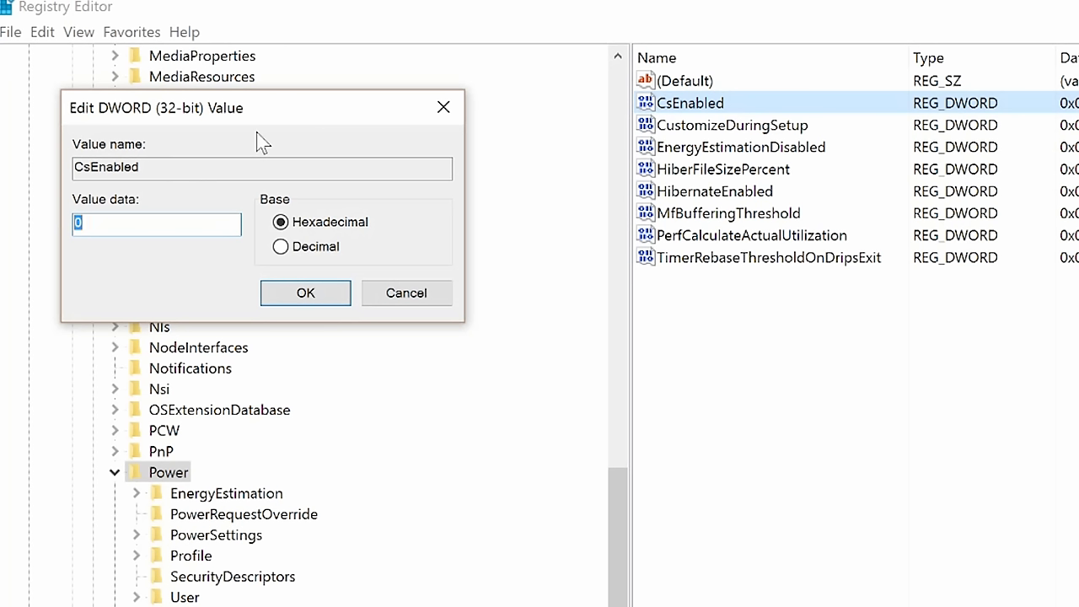
mouse_move(242, 115)
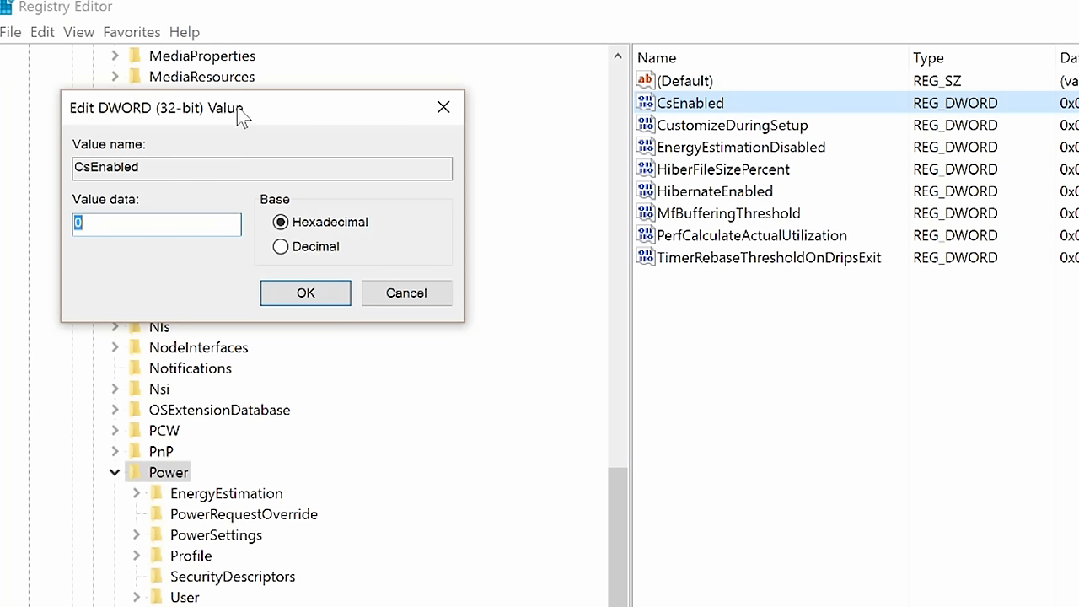
drag(155, 108, 776, 364)
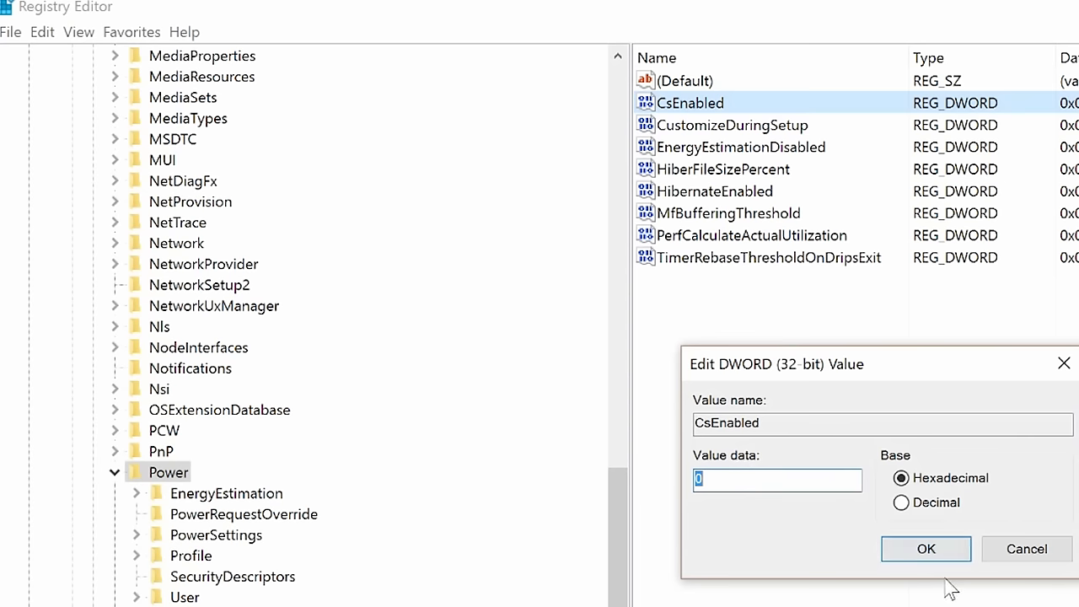
click(925, 548)
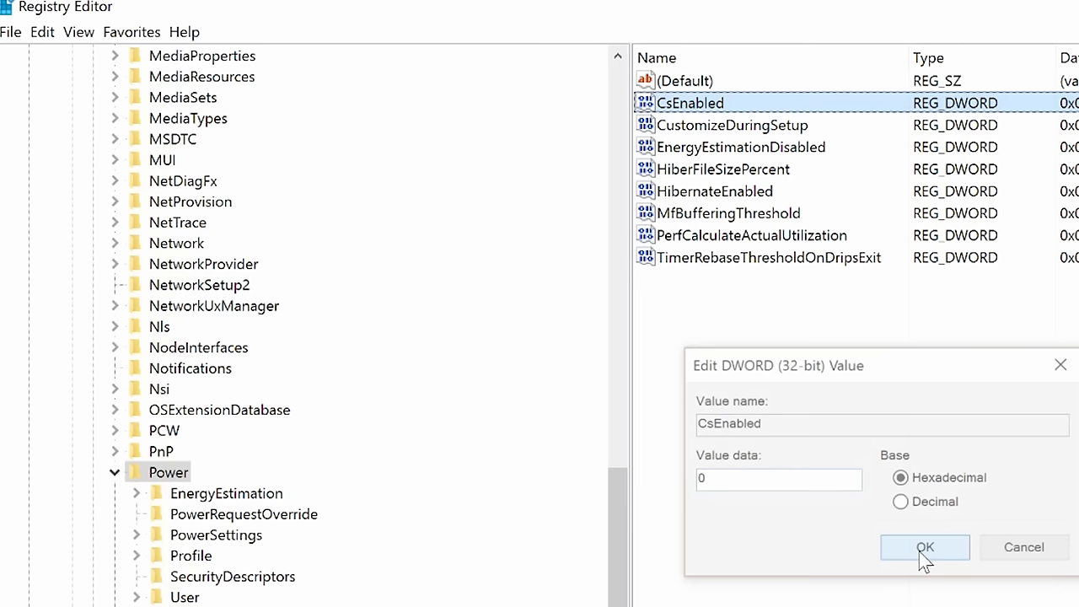
click(924, 546)
text(power)
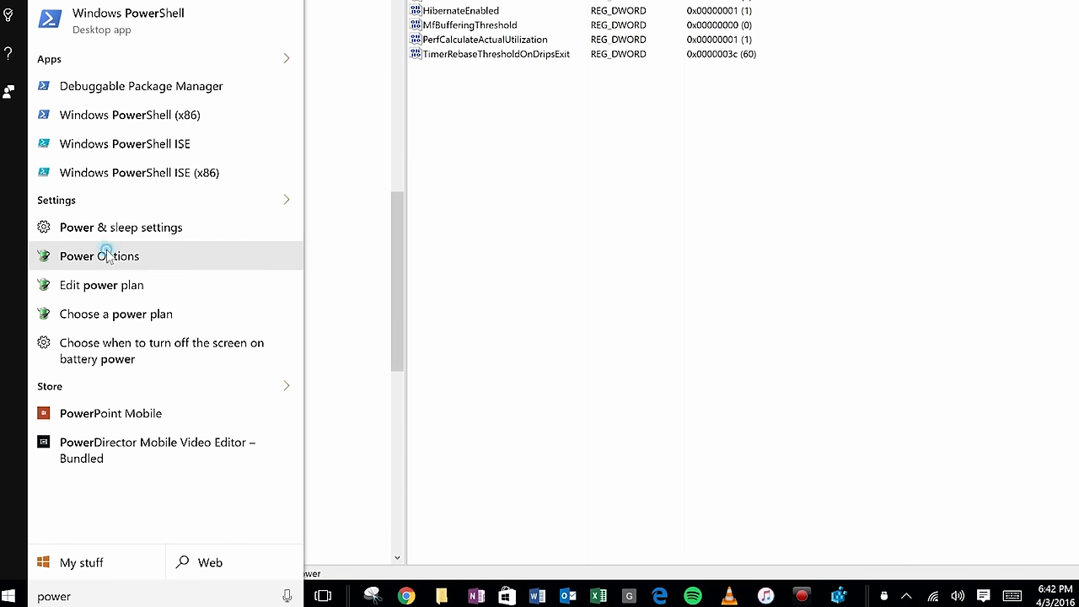
Launch Power Options from the Start search results for 'power'
click(98, 256)
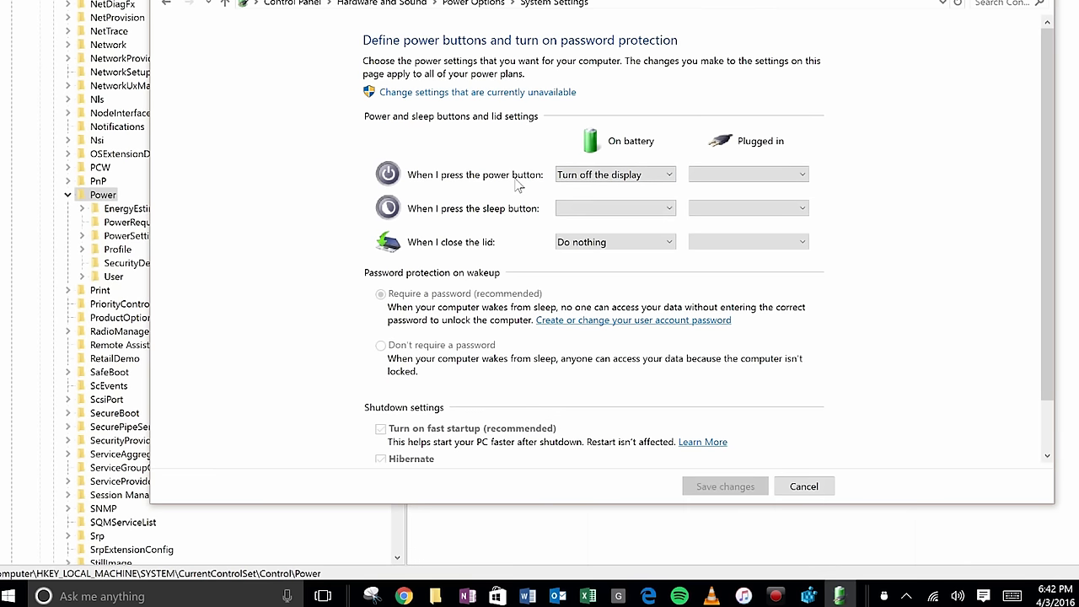
Set the on-battery power button action to Turn off the display
click(614, 173)
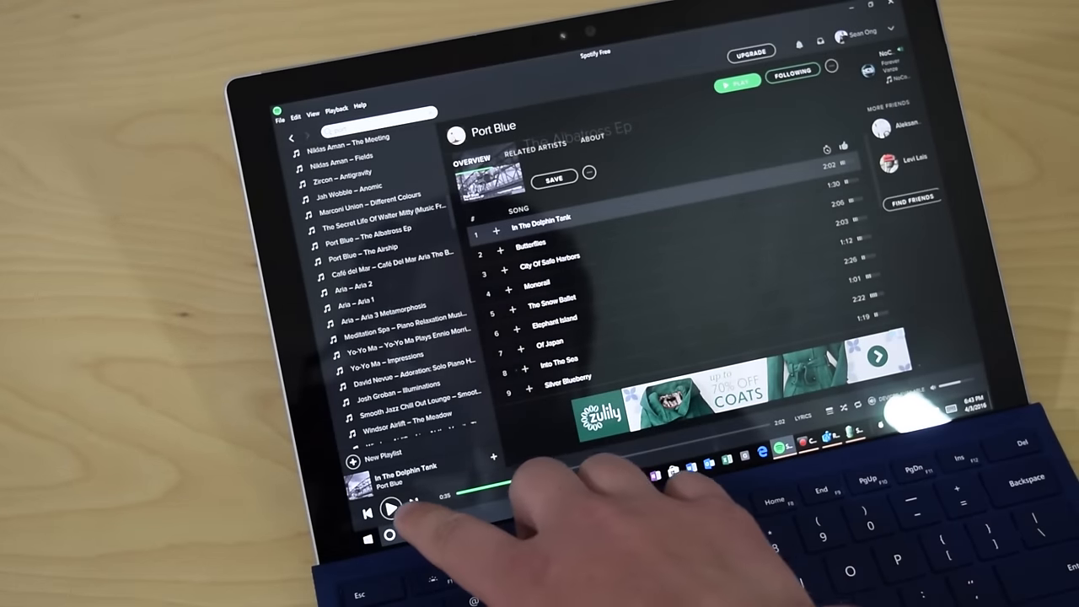
Start playback of In The Dolphin Tank from the Port Blue album
click(391, 509)
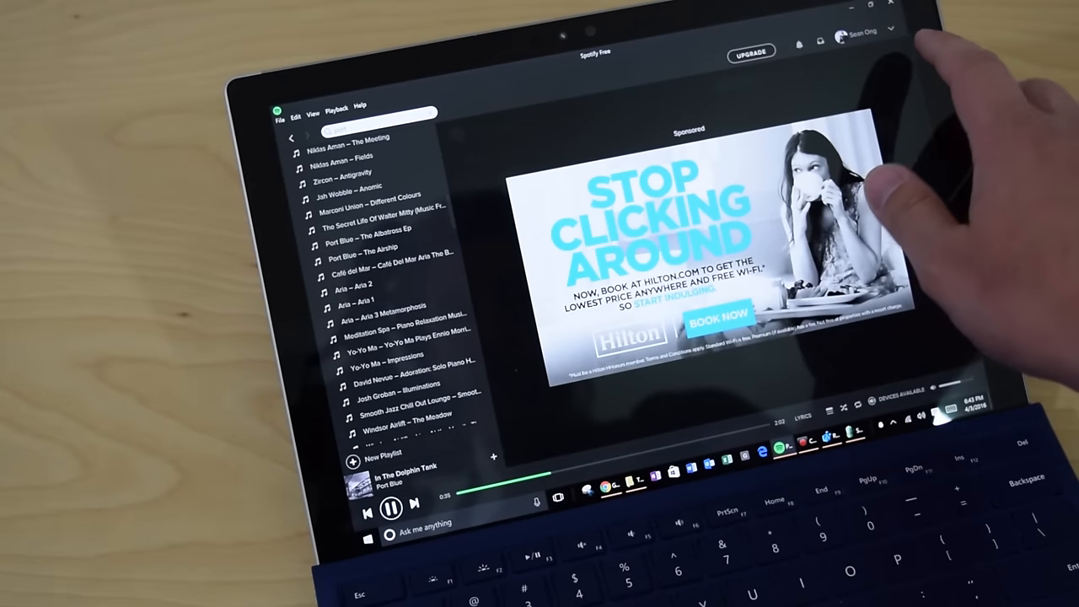